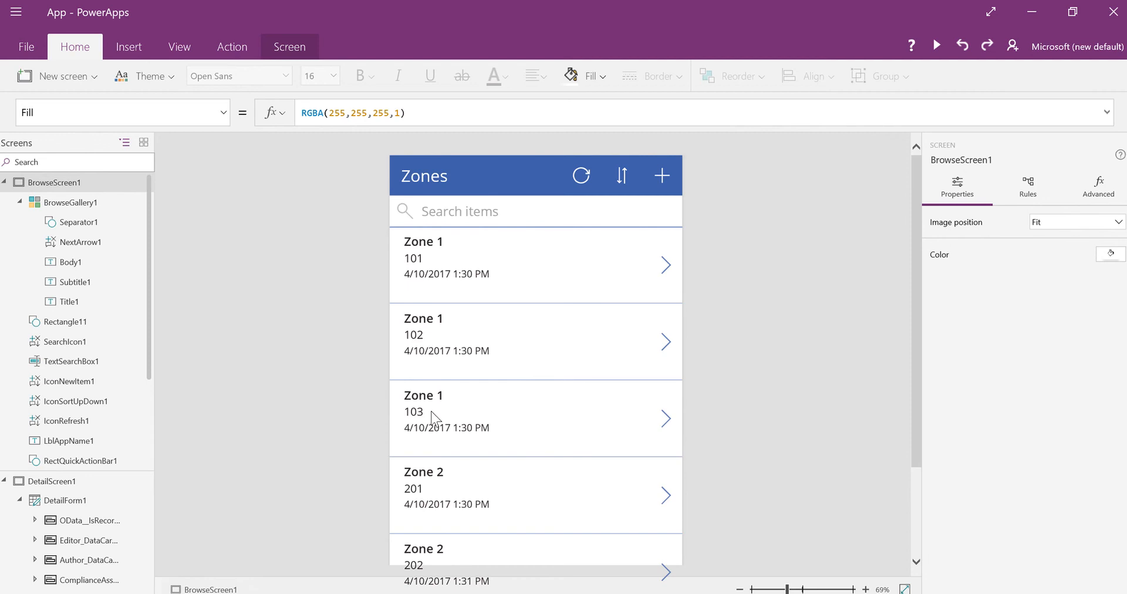
Insert a Drop down control and move it just below the search box
scroll(down, 3)
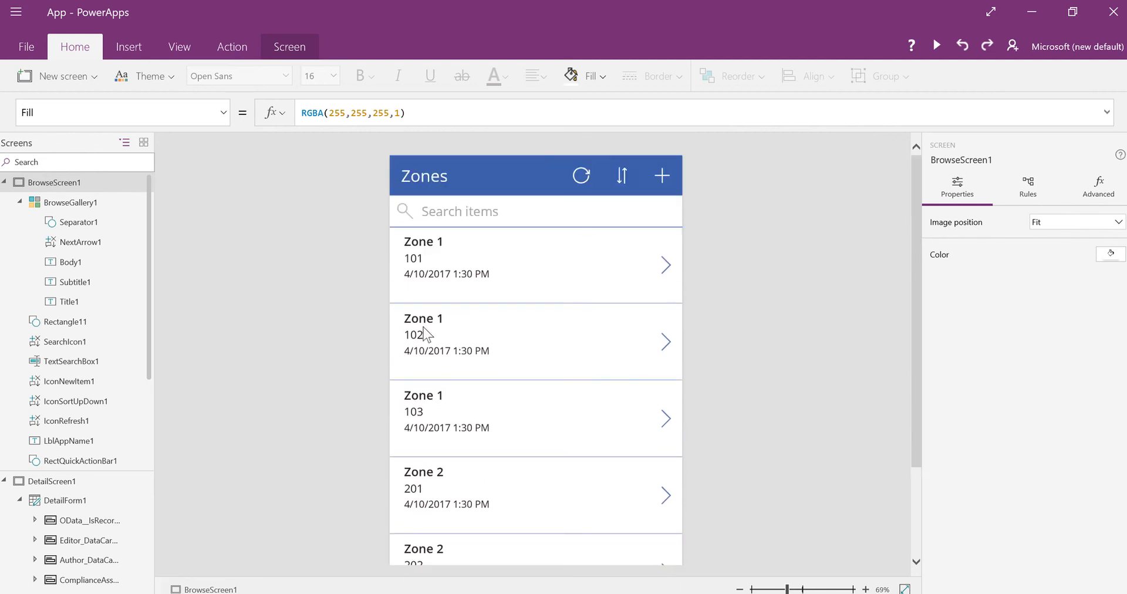
scroll(down, 3)
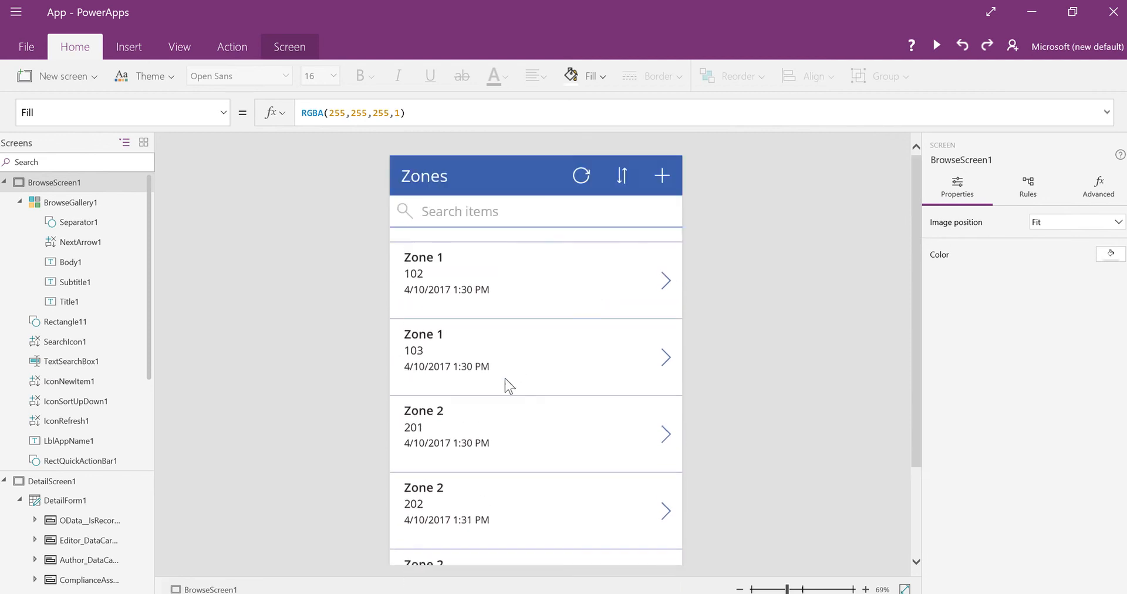
scroll(down, 3)
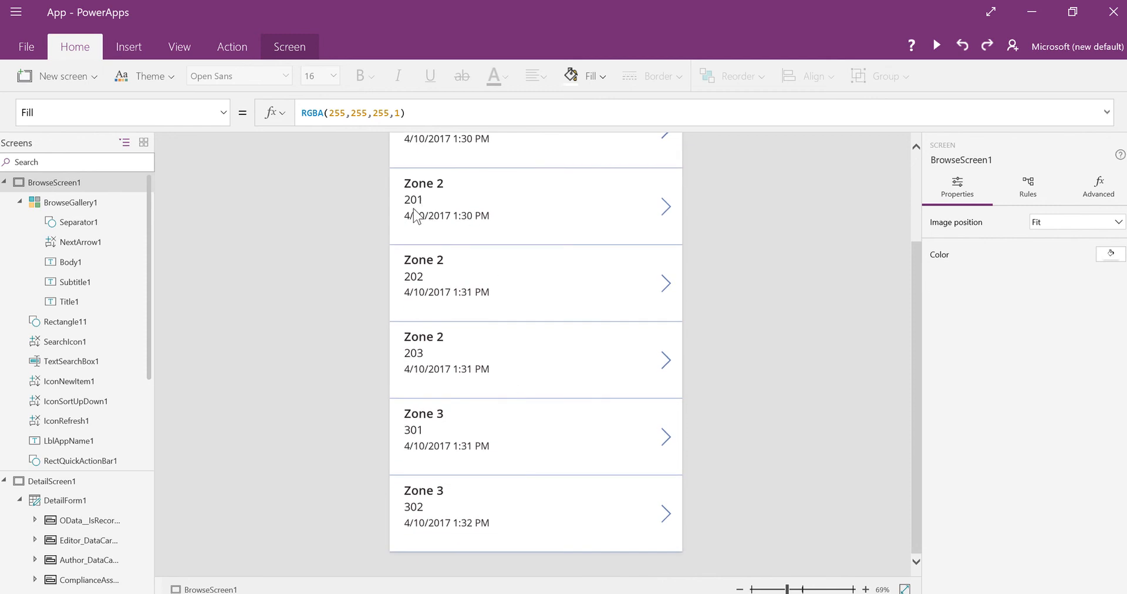
mouse_move(480, 451)
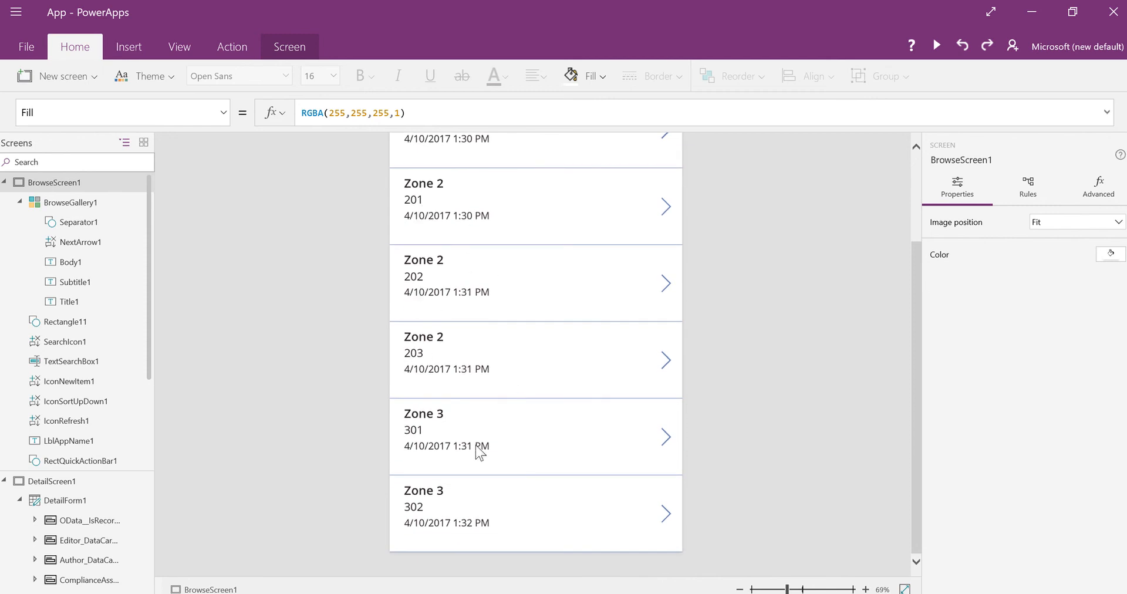
mouse_move(525, 431)
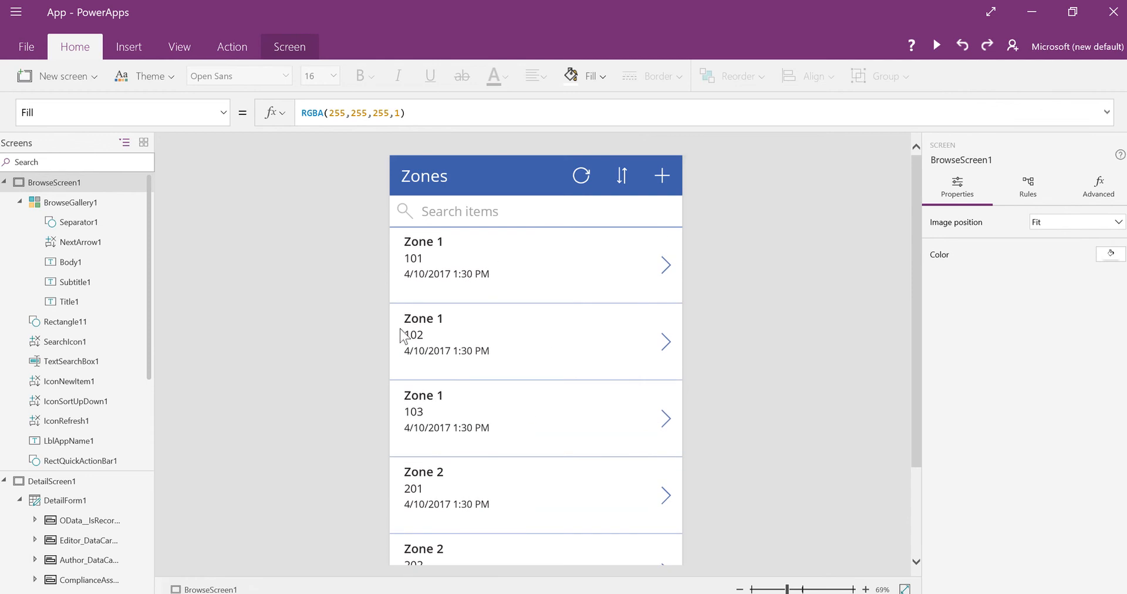
mouse_move(464, 415)
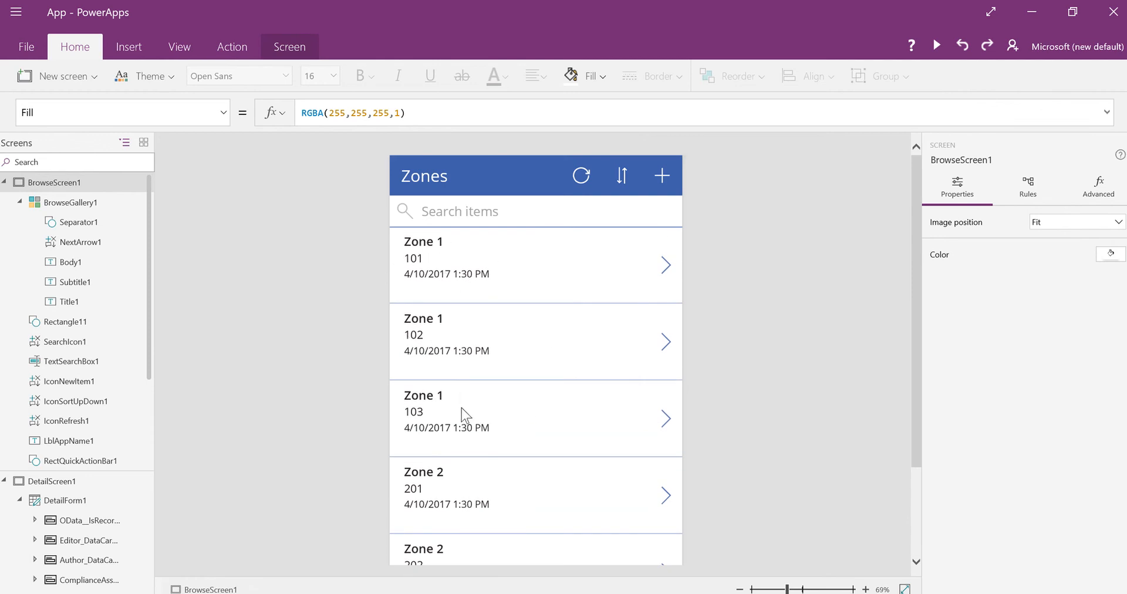
scroll(down, 3)
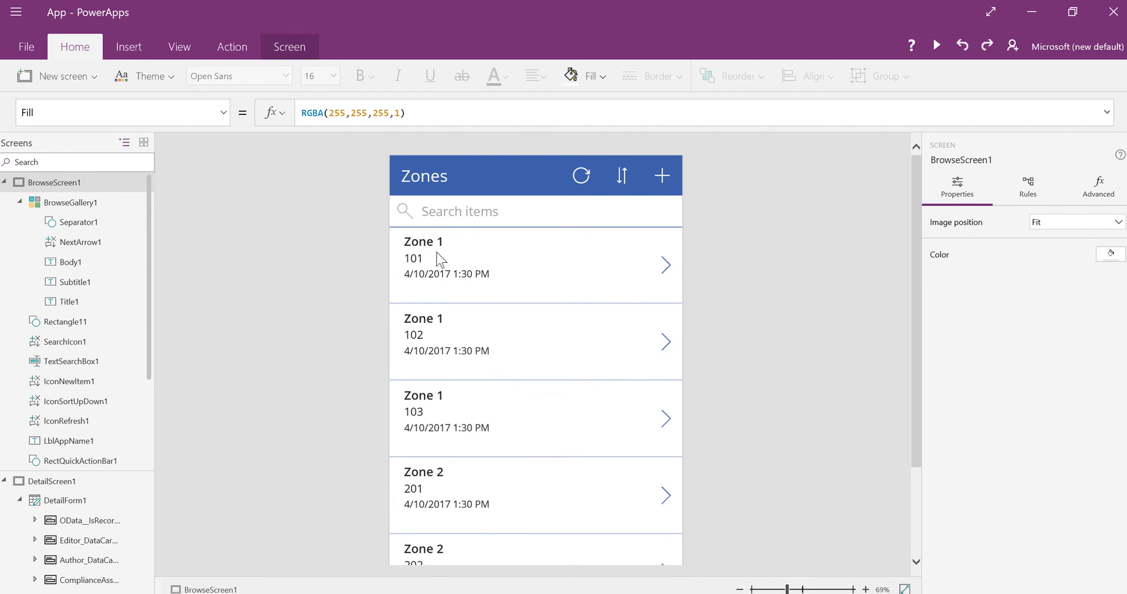
mouse_move(419, 393)
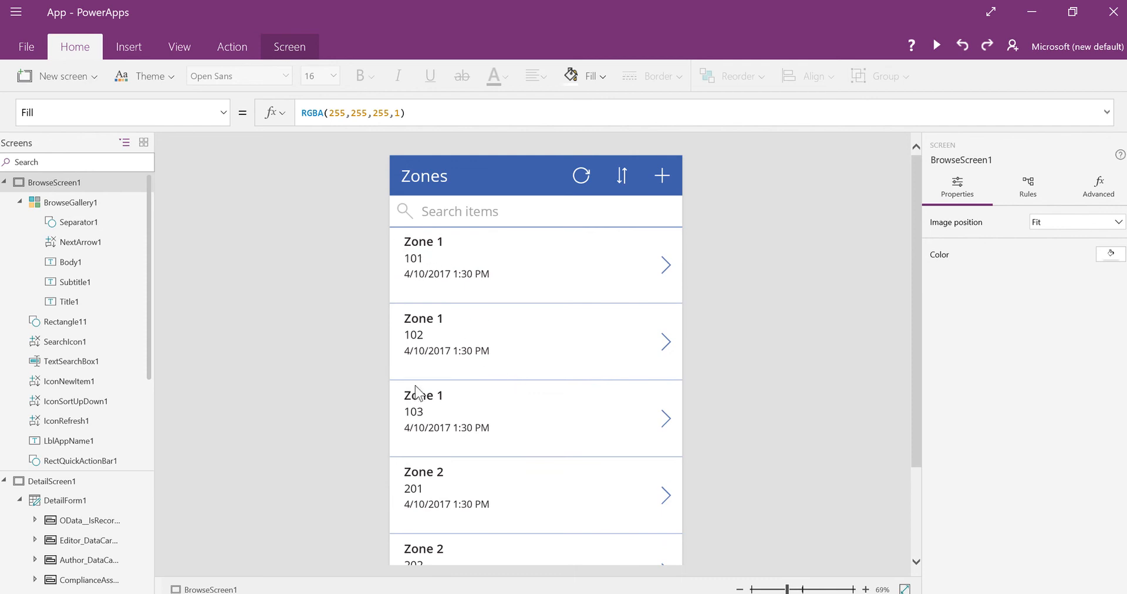
mouse_move(518, 504)
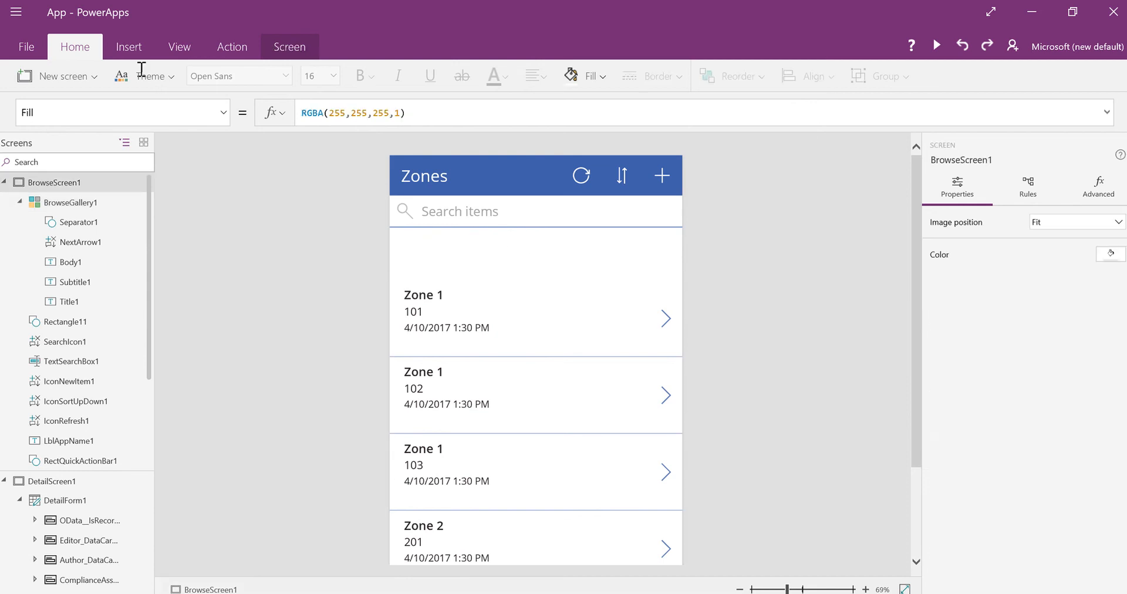
click(128, 47)
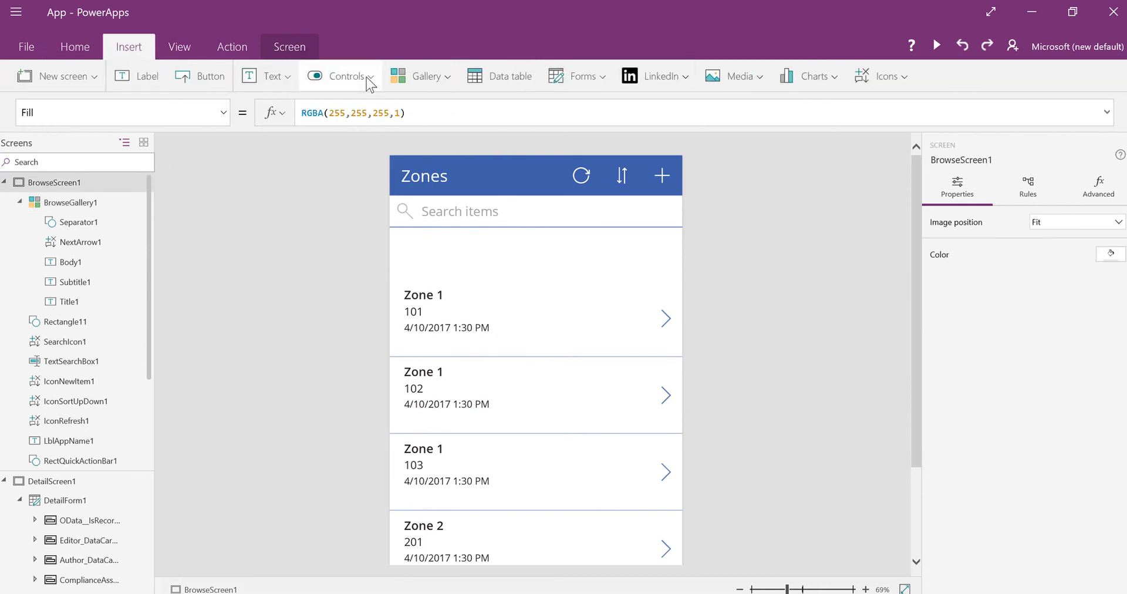
click(343, 76)
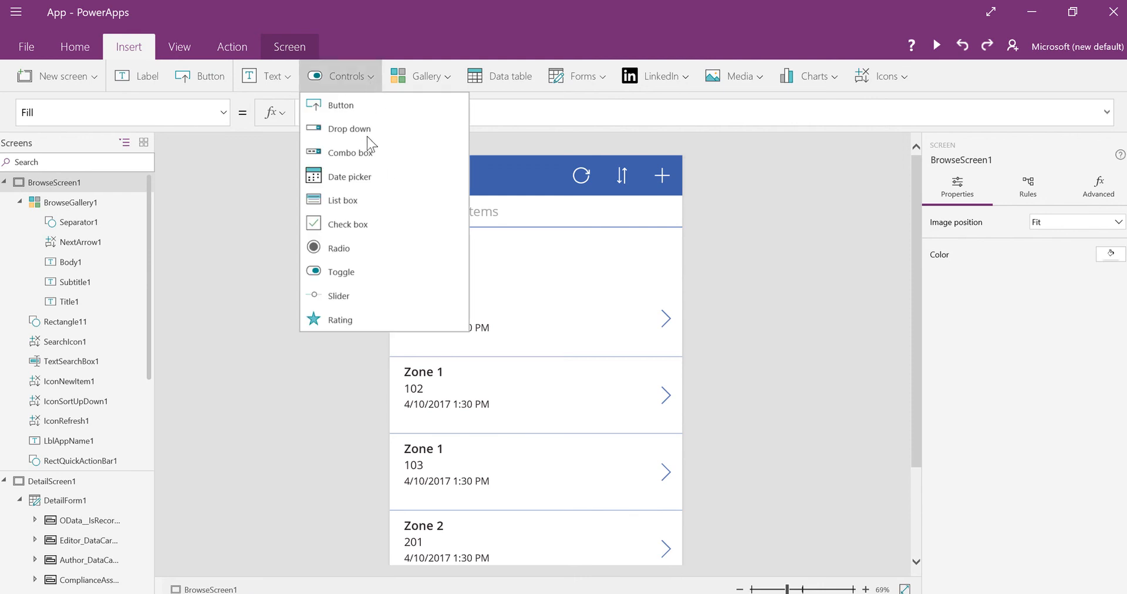
mouse_move(358, 132)
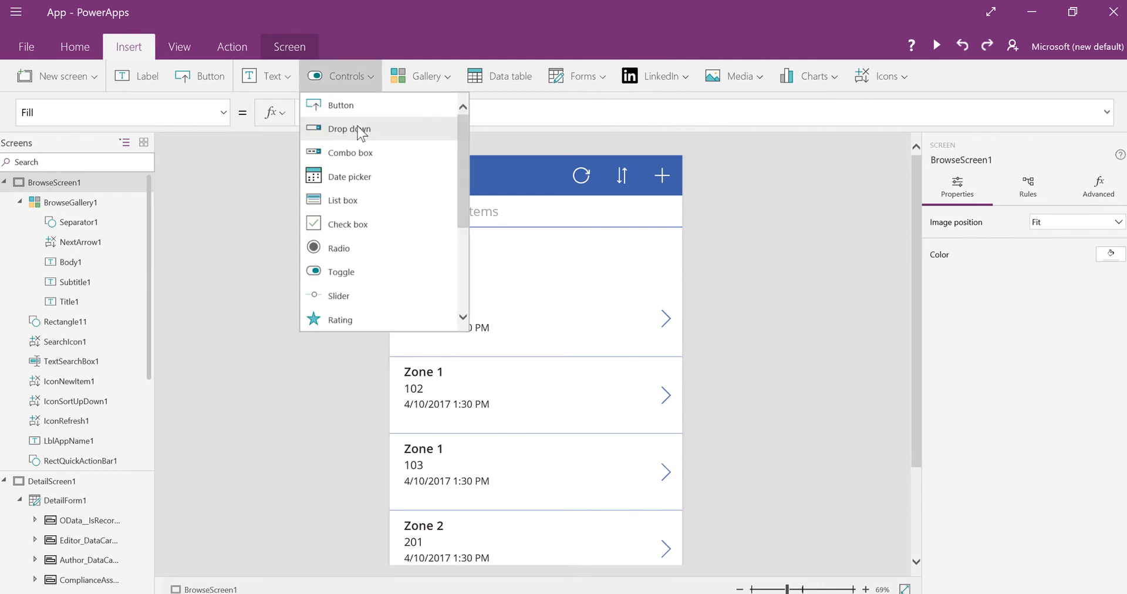
mouse_move(347, 128)
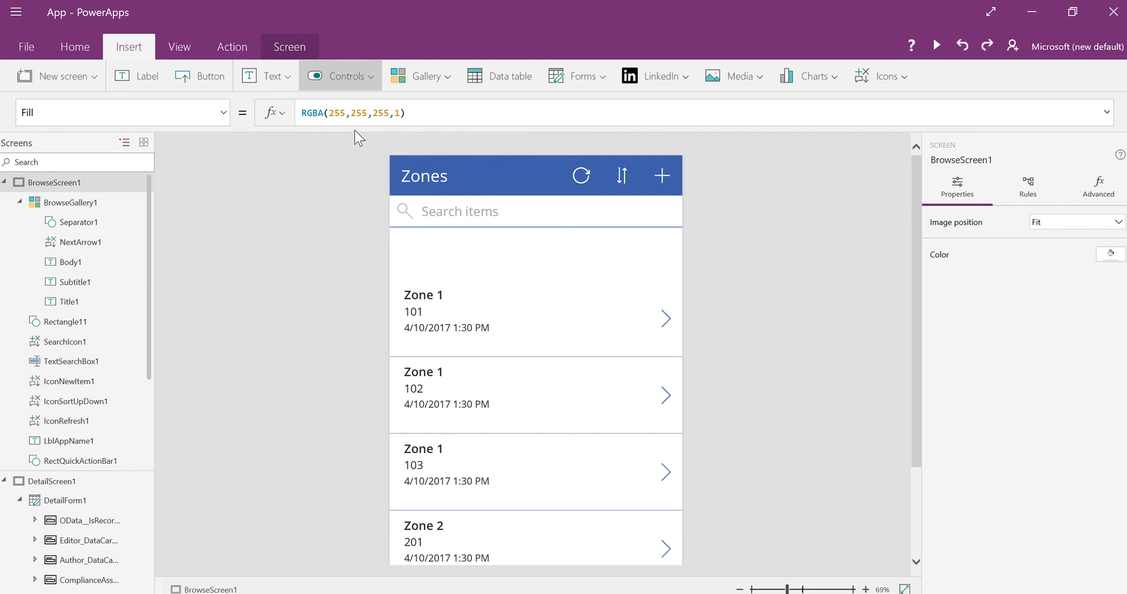
click(347, 75)
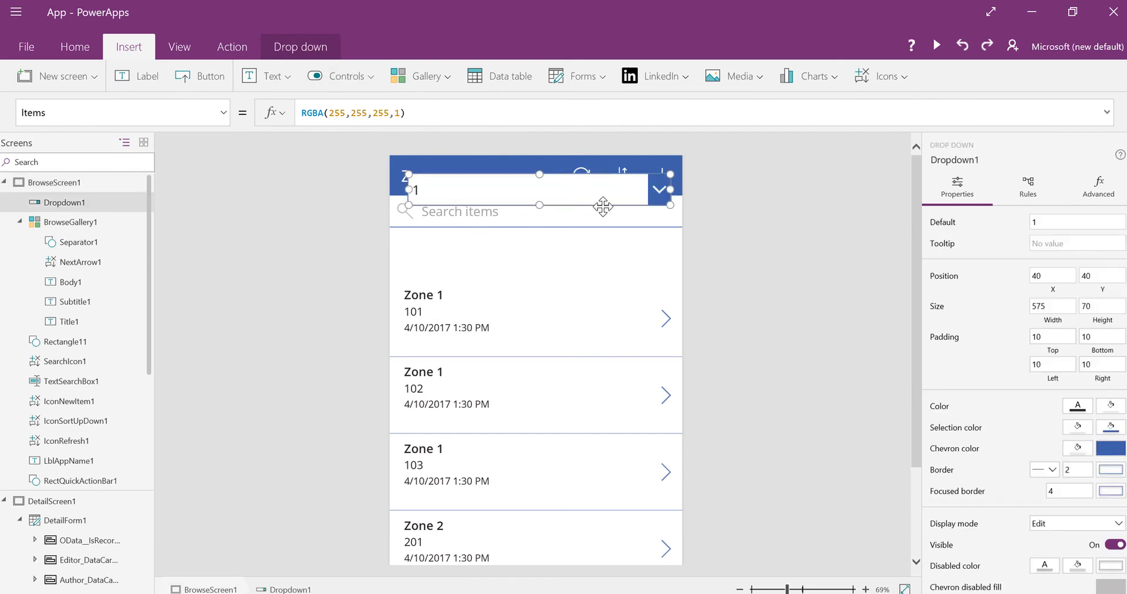
text(DropDownSample)
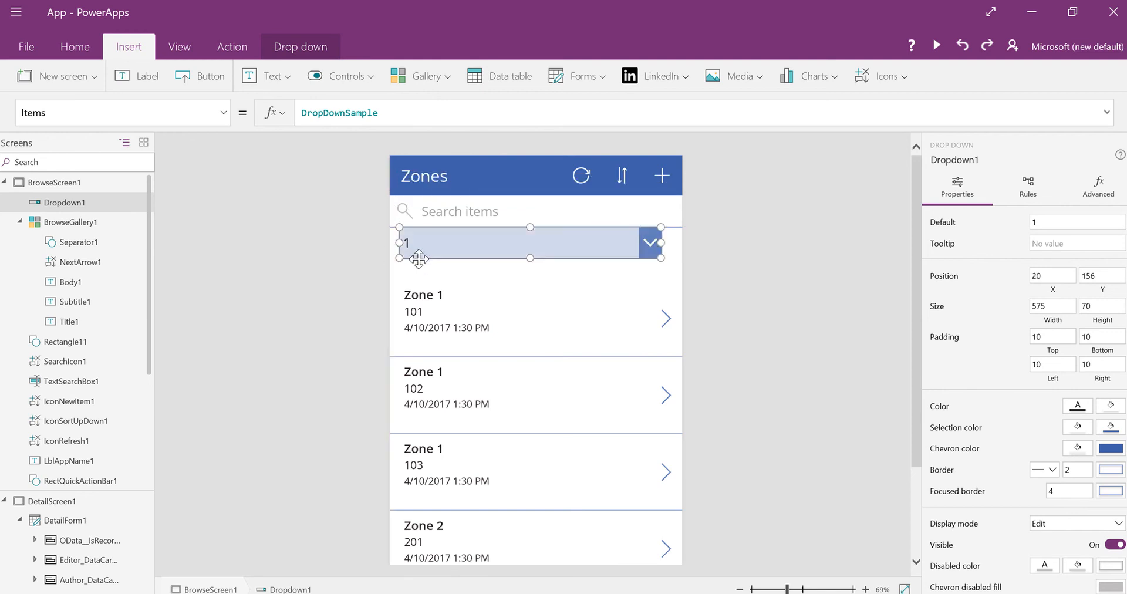
drag(419, 257, 647, 258)
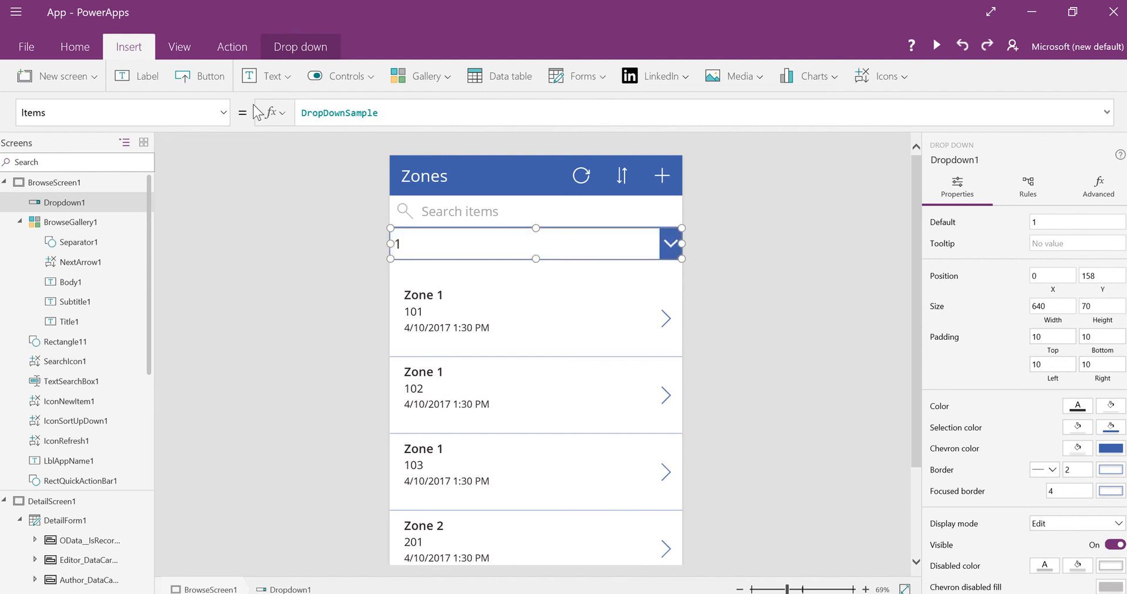
mouse_move(298, 116)
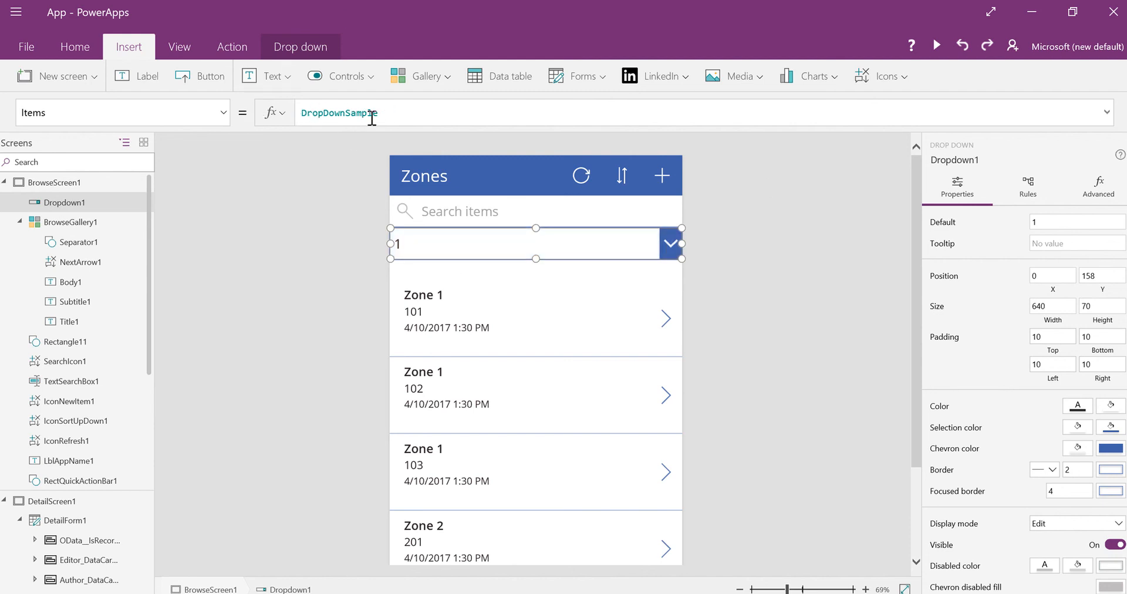
mouse_move(952, 57)
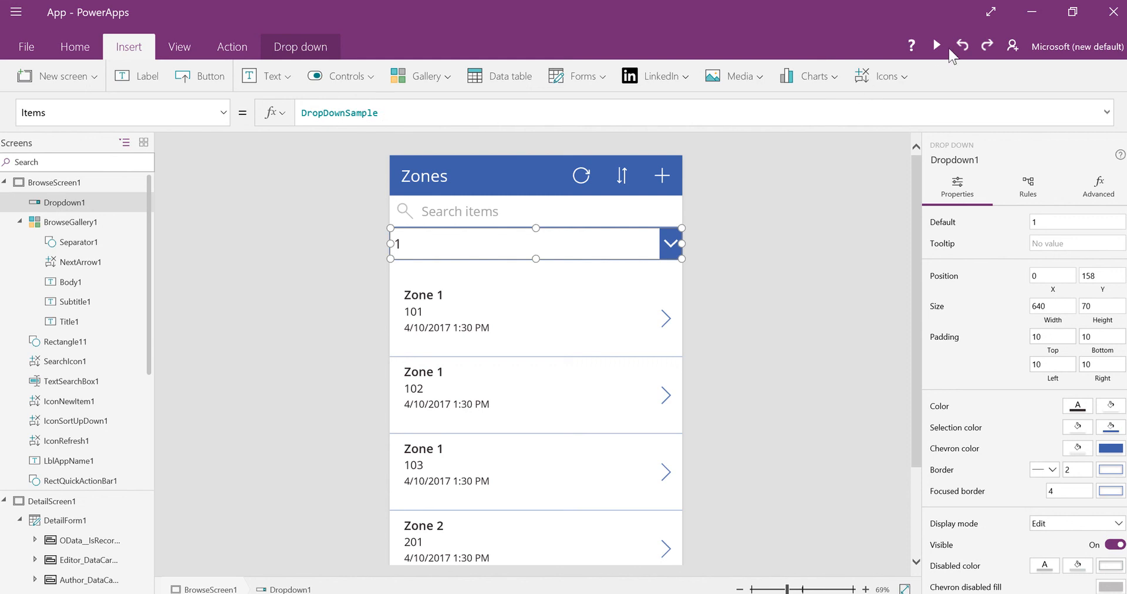
mouse_move(944, 59)
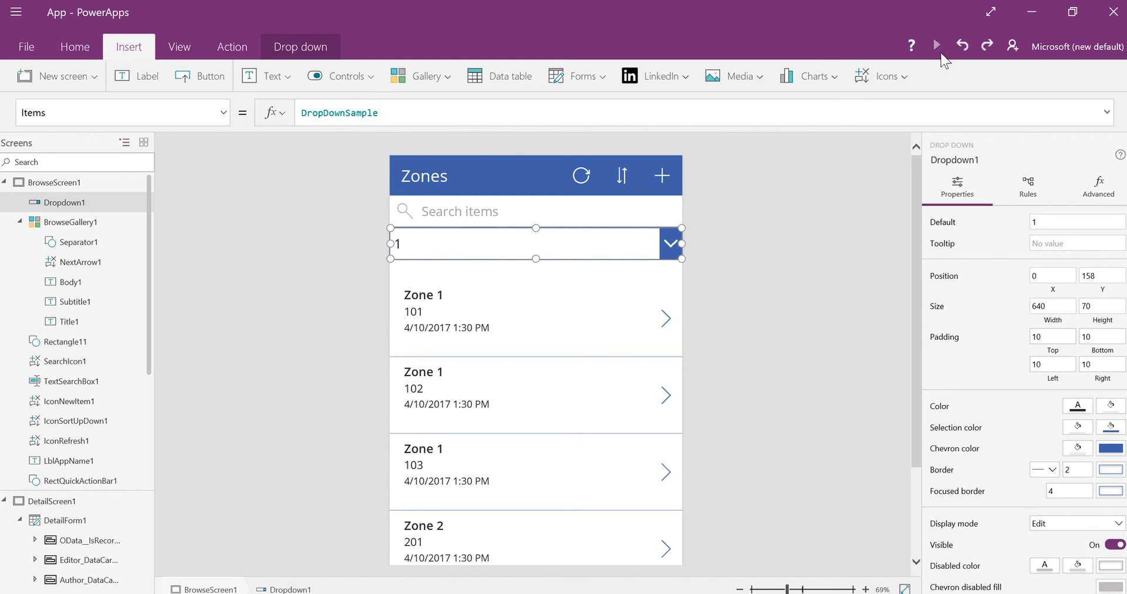
Preview the app and expand the dropdown to see sample options 1, 2 and 3
click(937, 45)
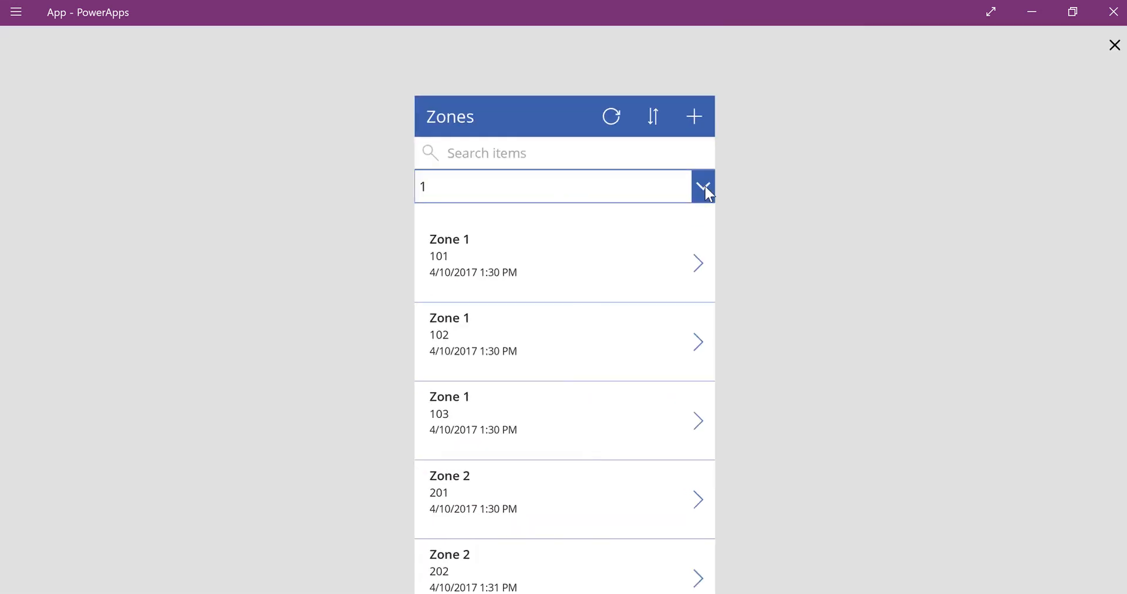
click(704, 186)
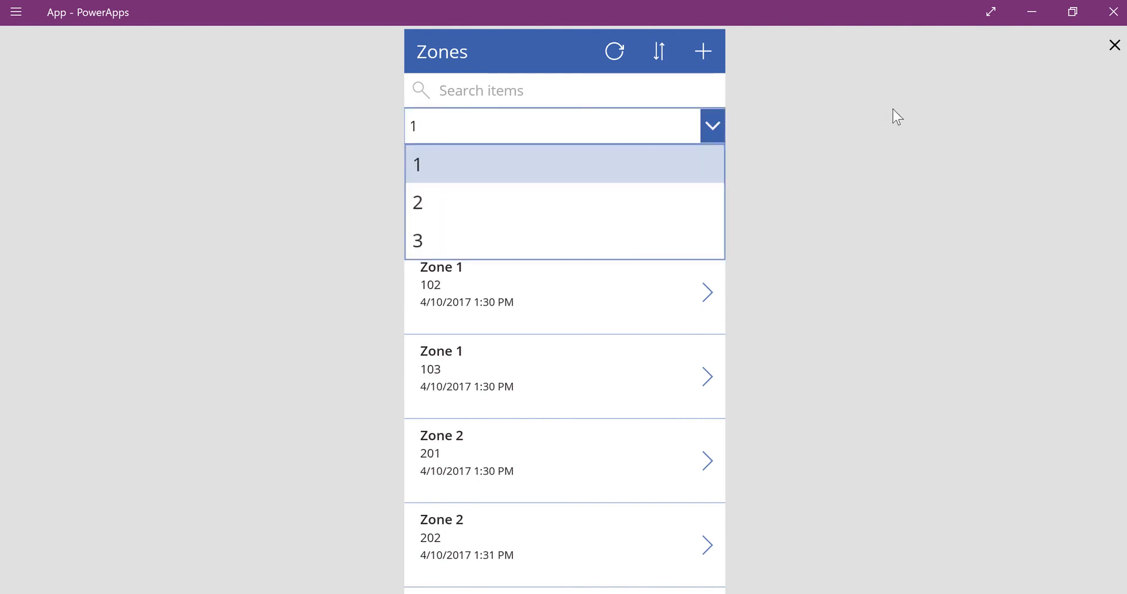
click(416, 163)
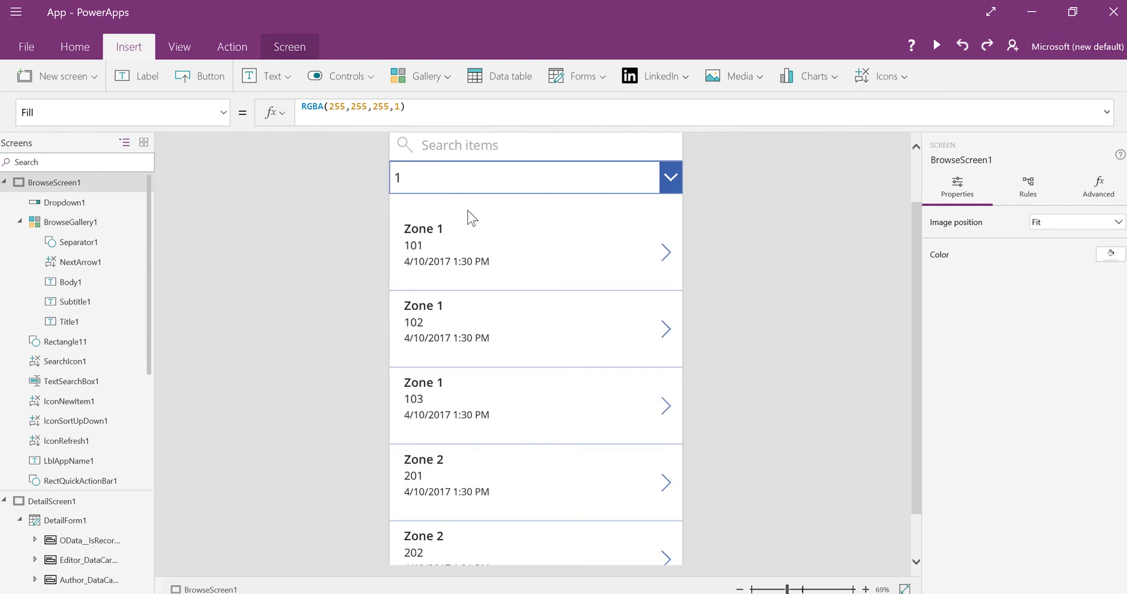
Replace Dropdown1's Items formula DropDownSample with the Zones data source
click(535, 178)
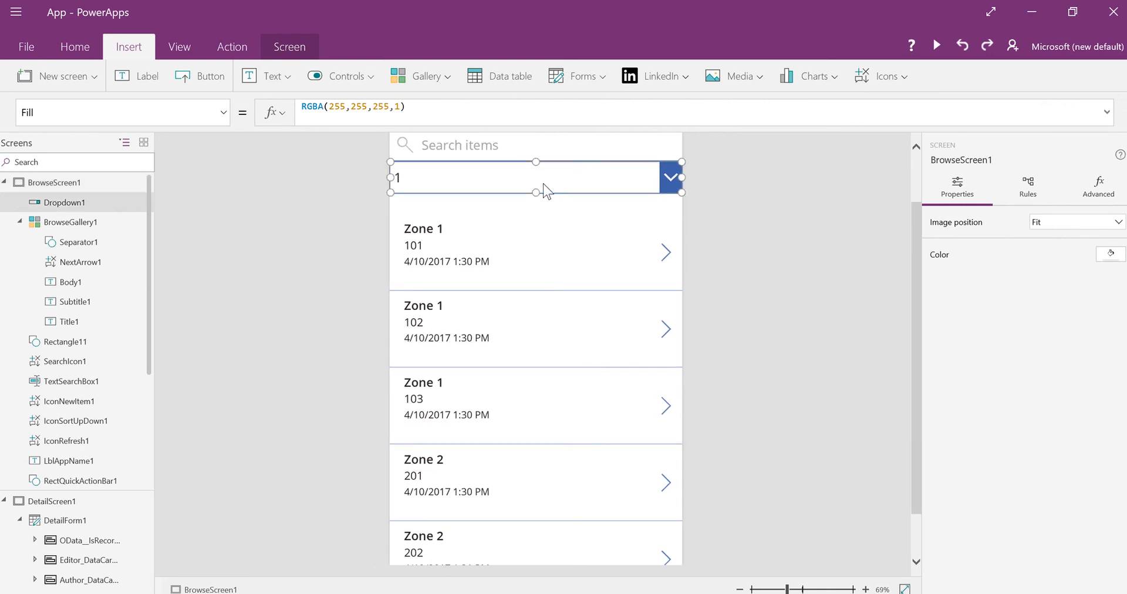
click(536, 178)
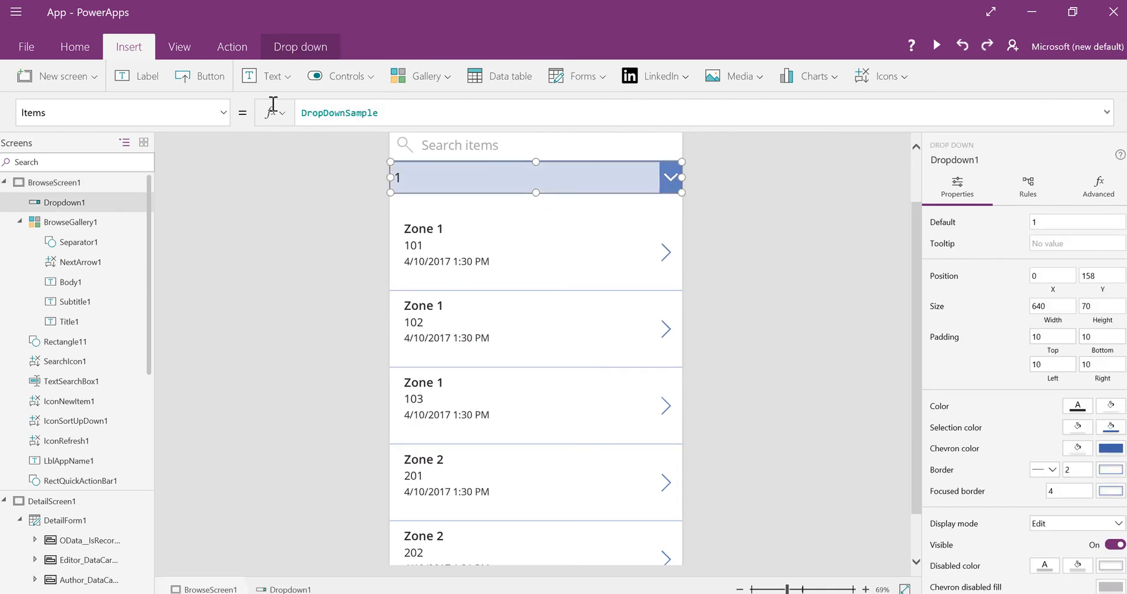
click(339, 112)
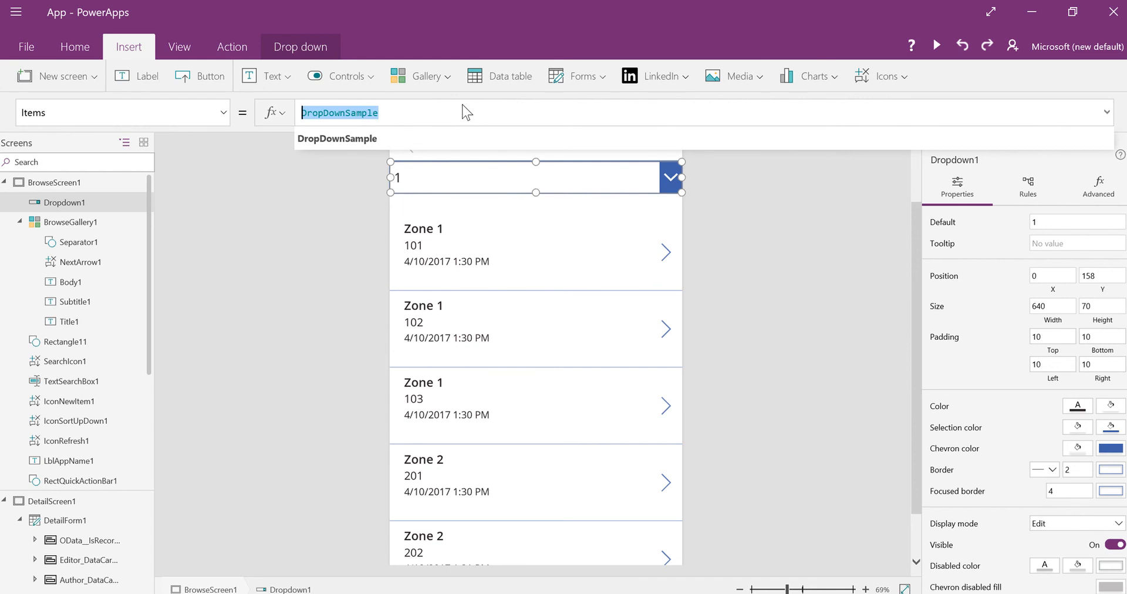
text(Zone)
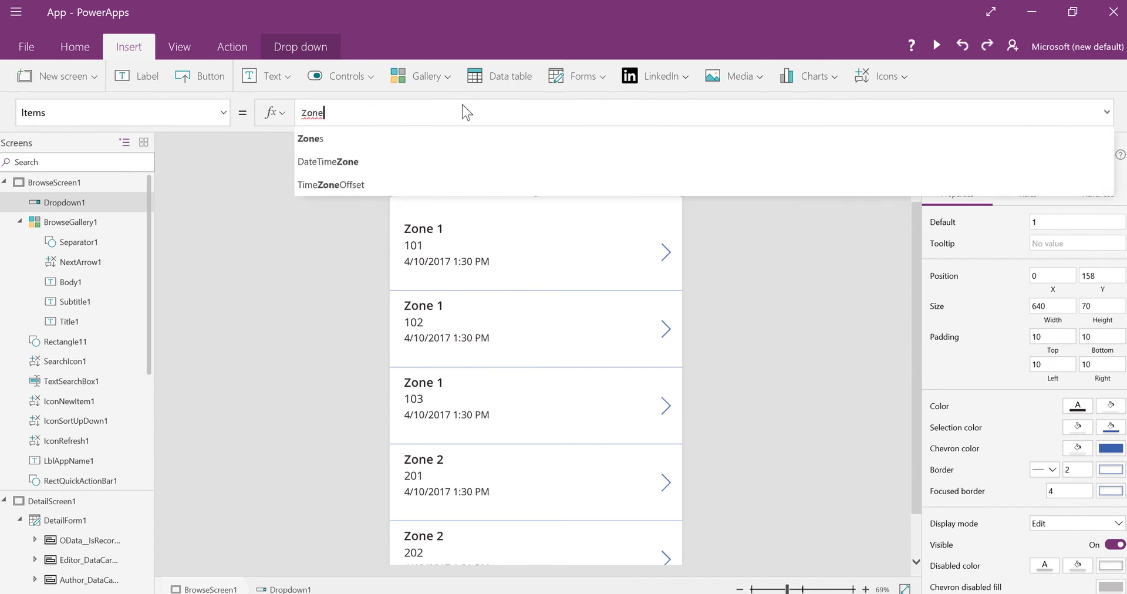
click(311, 138)
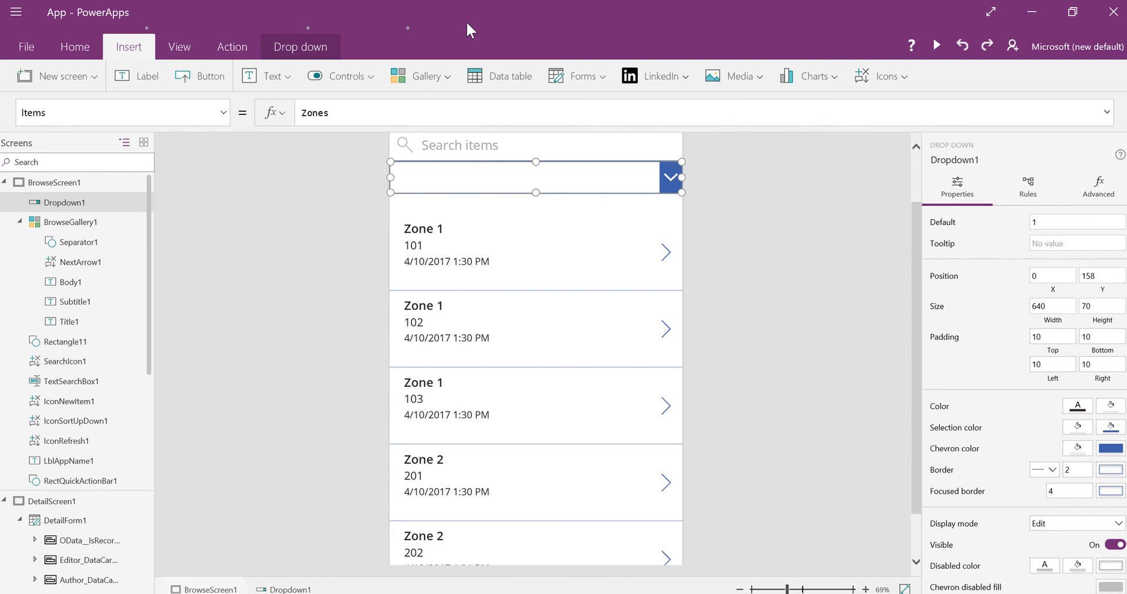
mouse_move(525, 52)
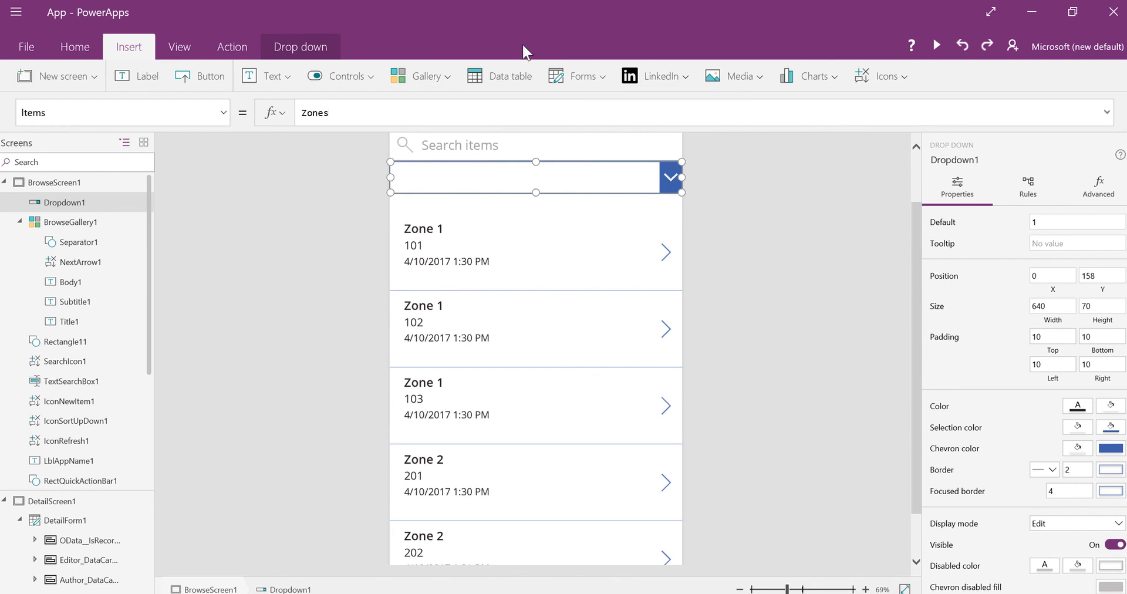
click(314, 112)
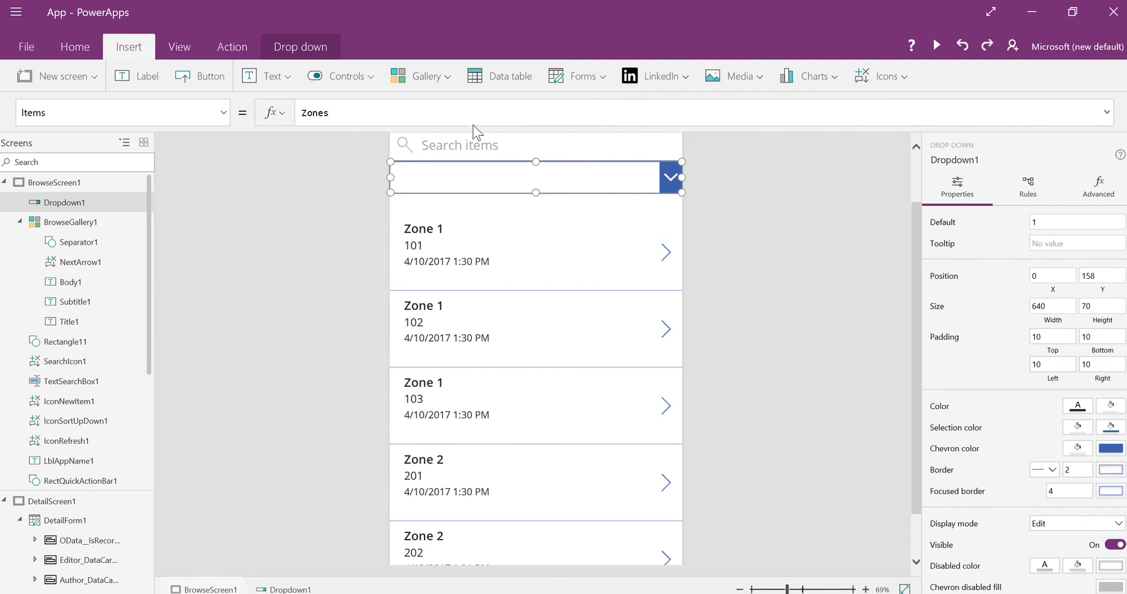
mouse_move(474, 128)
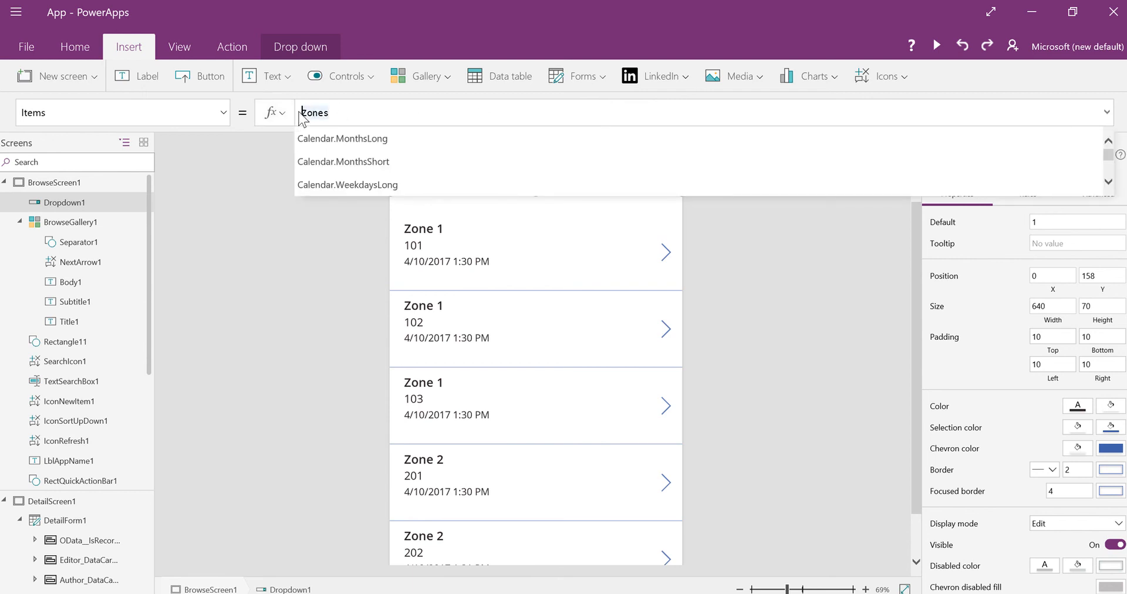
Rewrite the dropdown's Items formula as Distinct(Zones,Title)
text(Zones)
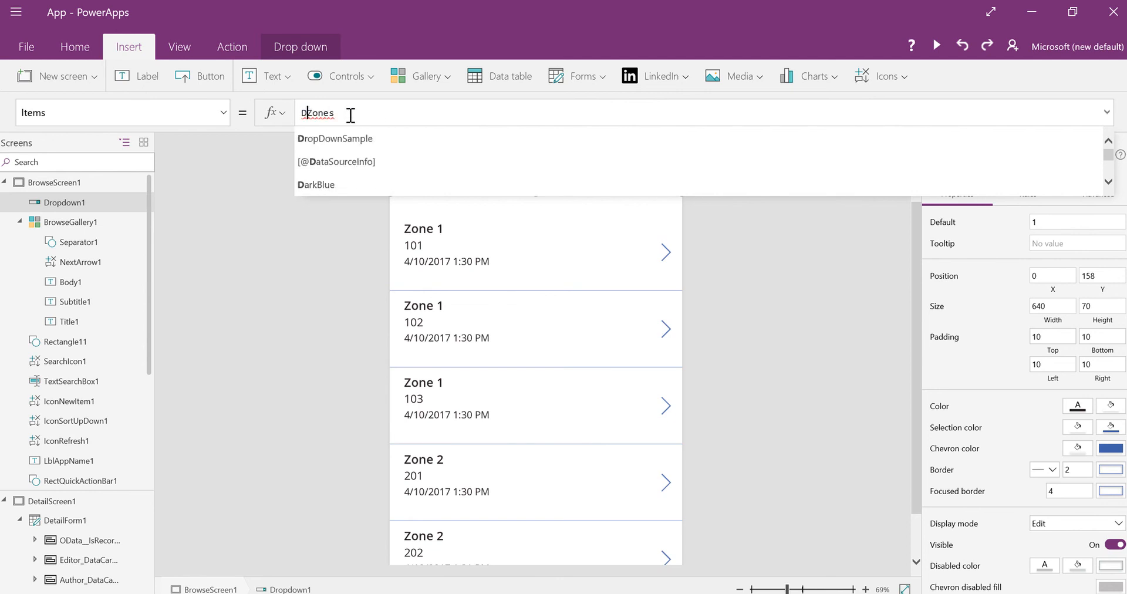
text(ist)
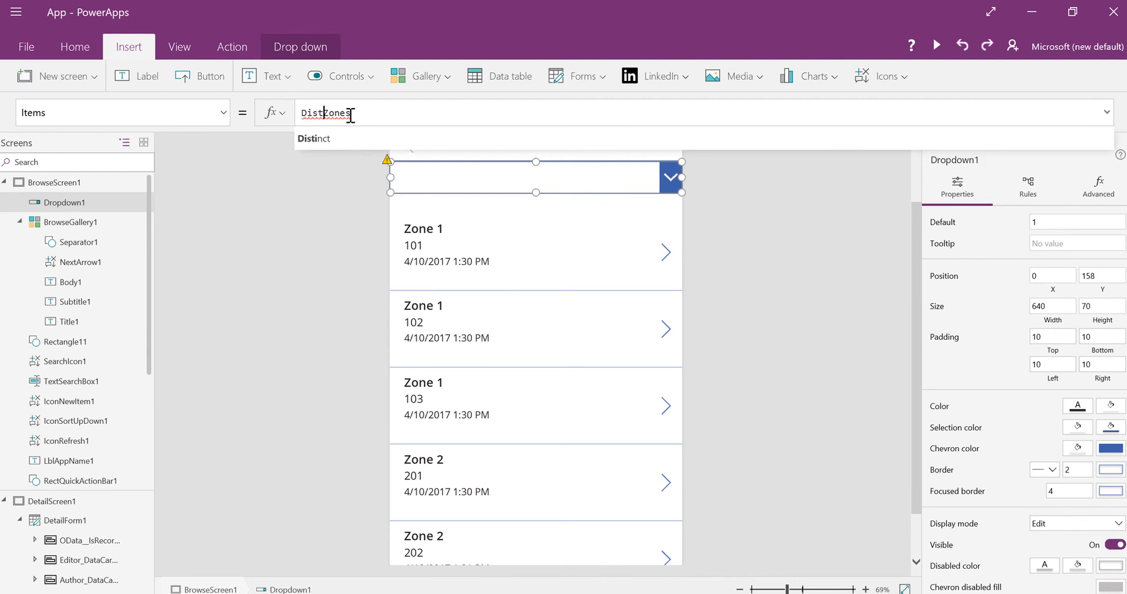
text(ones)
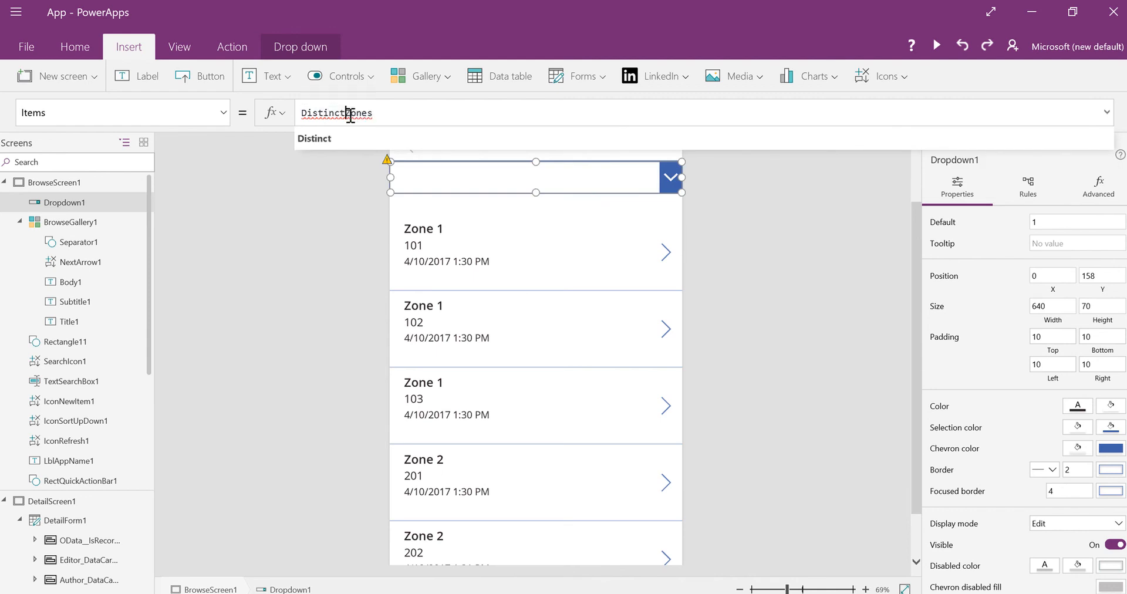
text((Zones)
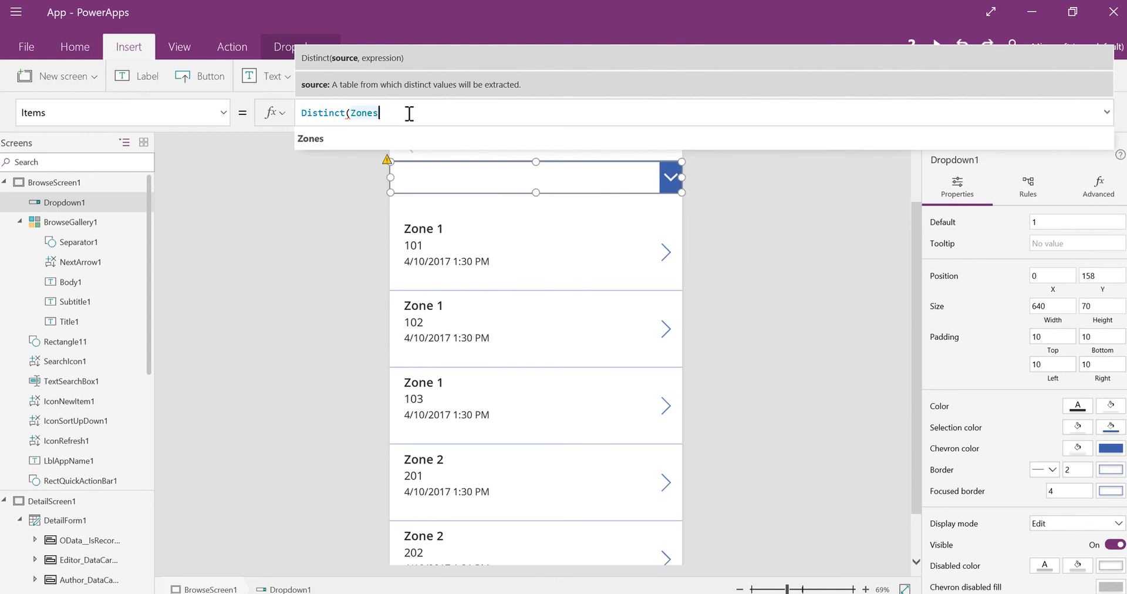
text(,T)
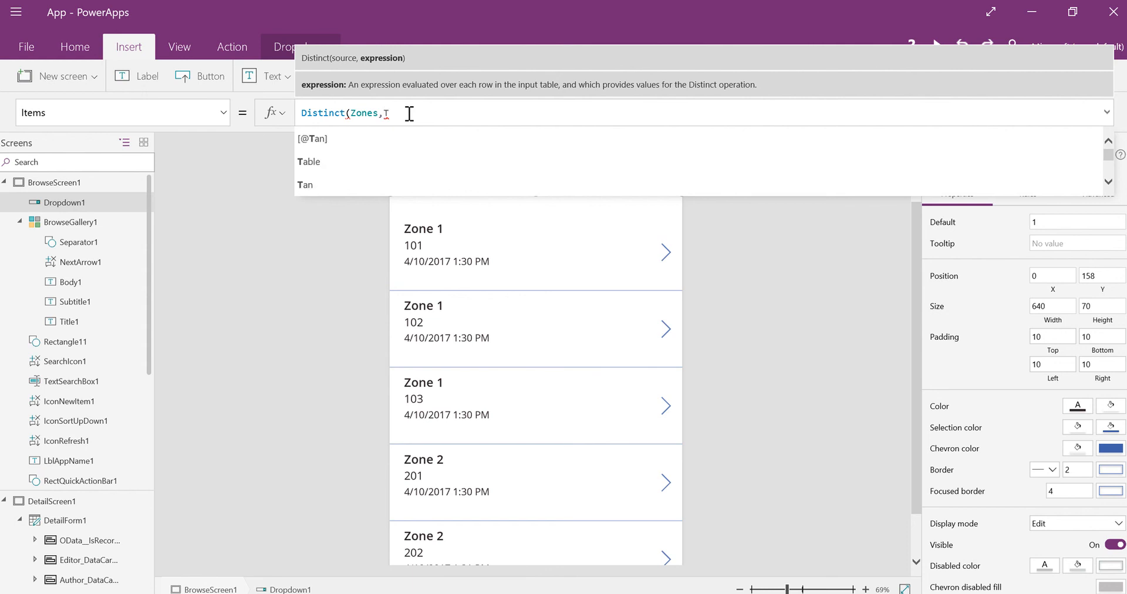
text(itle)
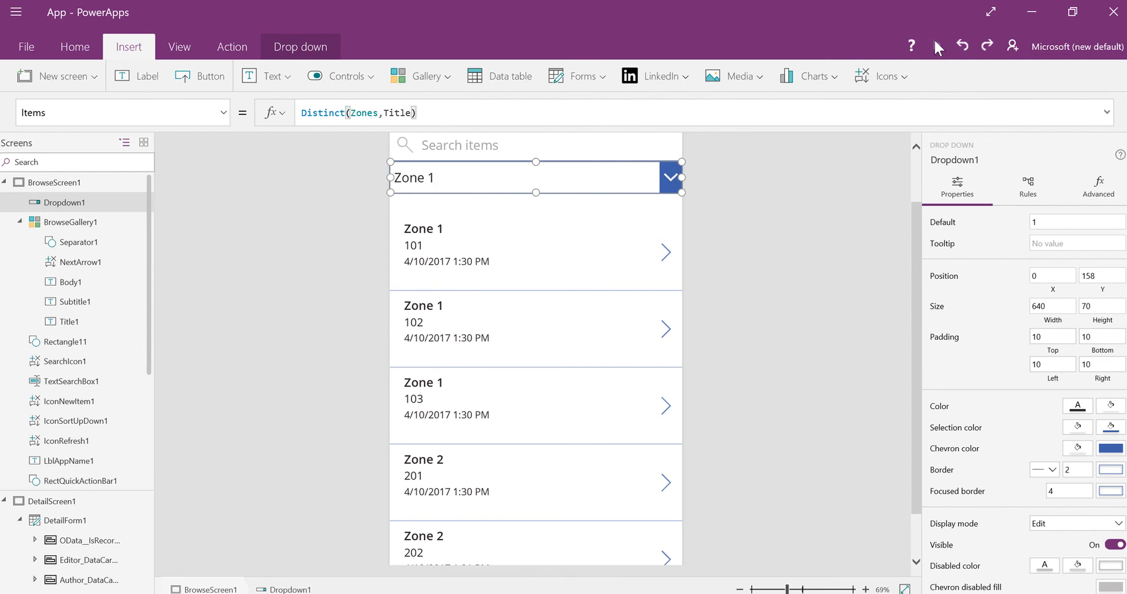
mouse_move(937, 46)
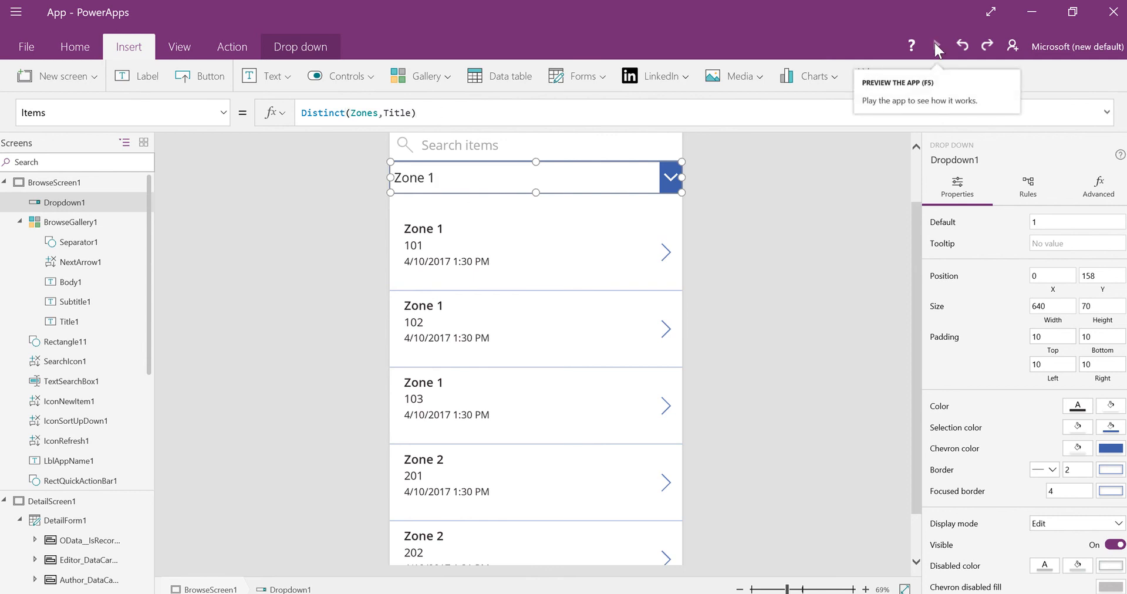
click(937, 46)
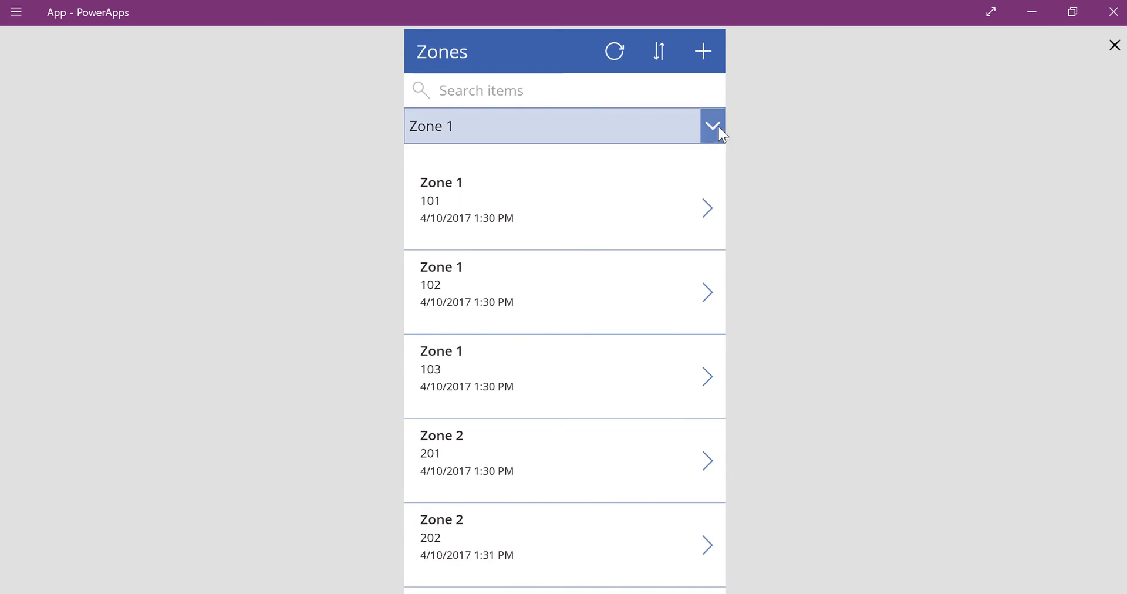
click(712, 126)
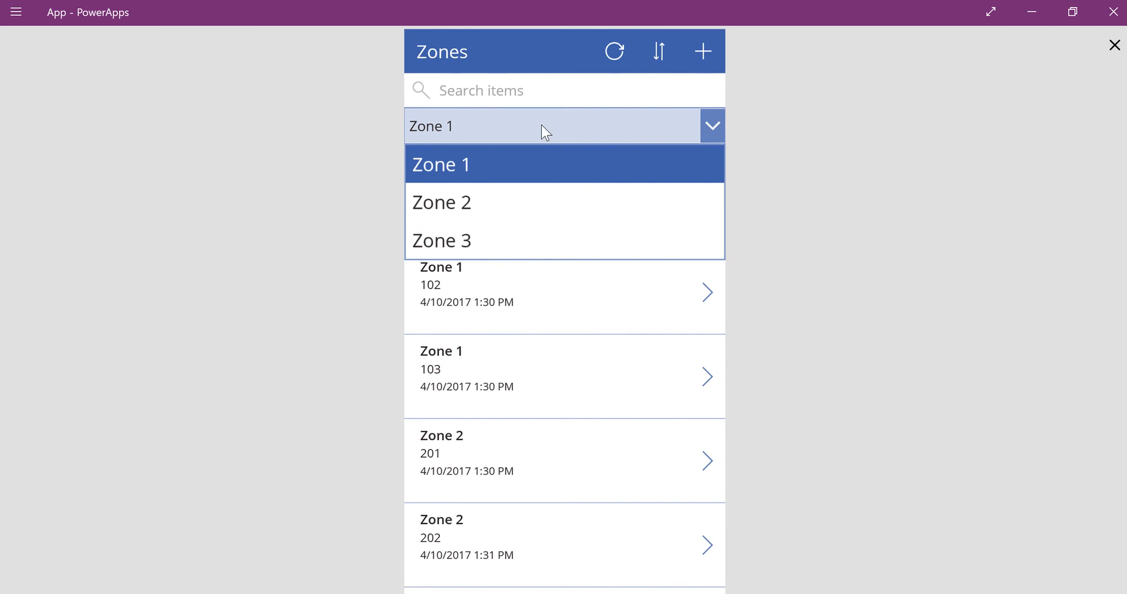
mouse_move(1093, 96)
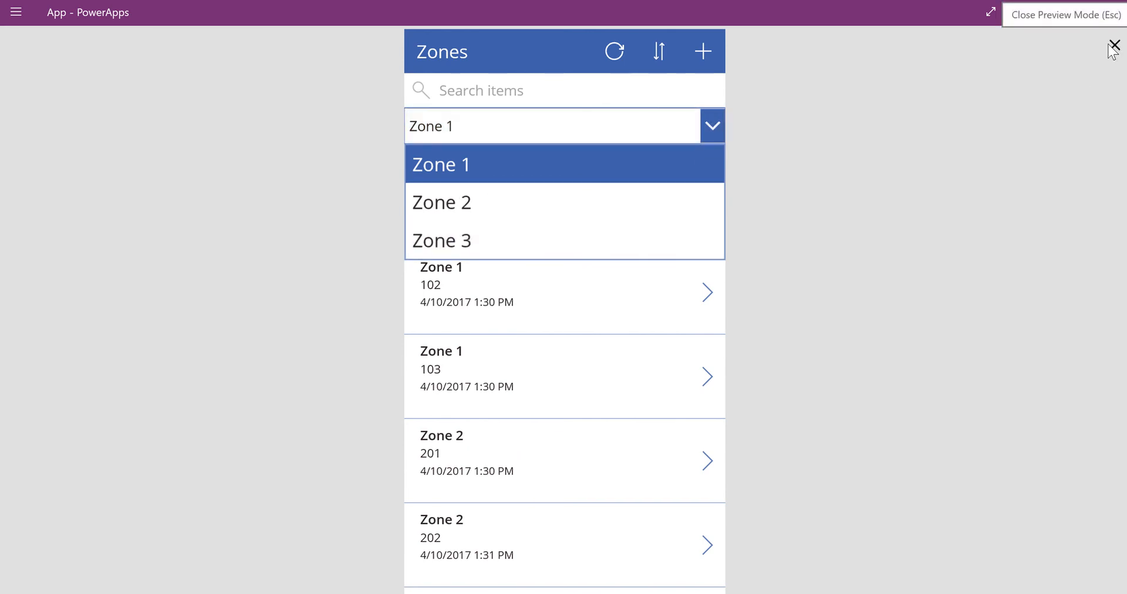
click(1115, 45)
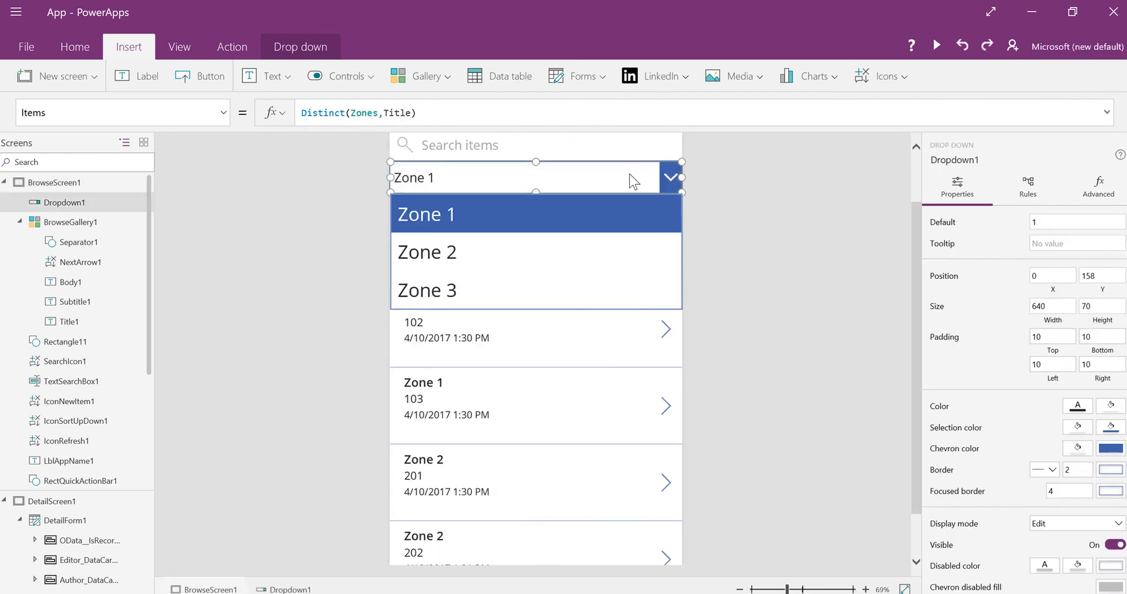
click(347, 113)
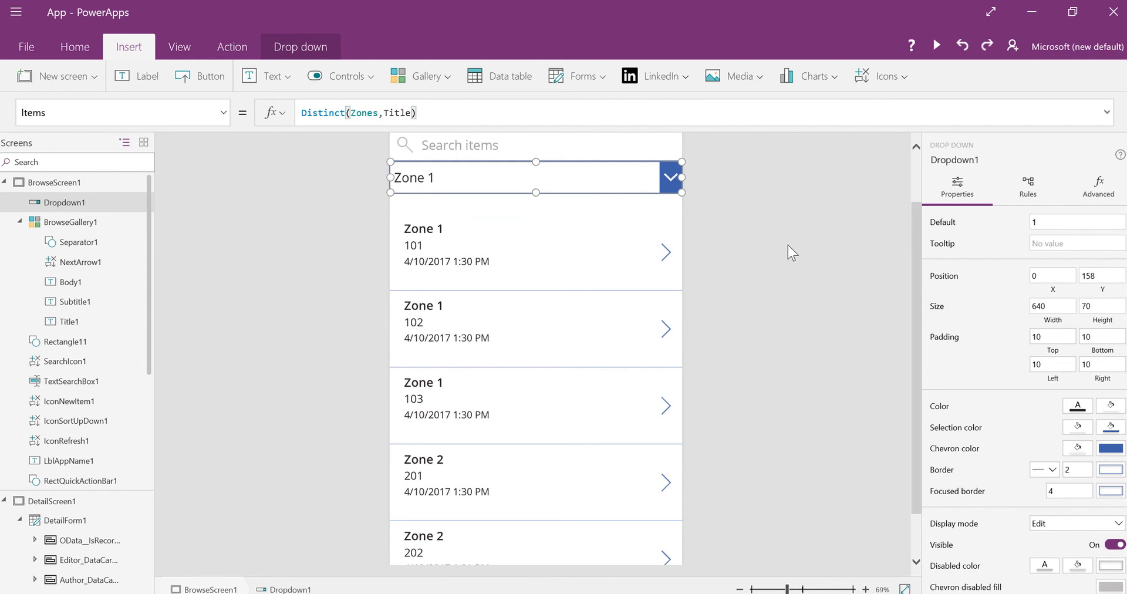
mouse_move(739, 225)
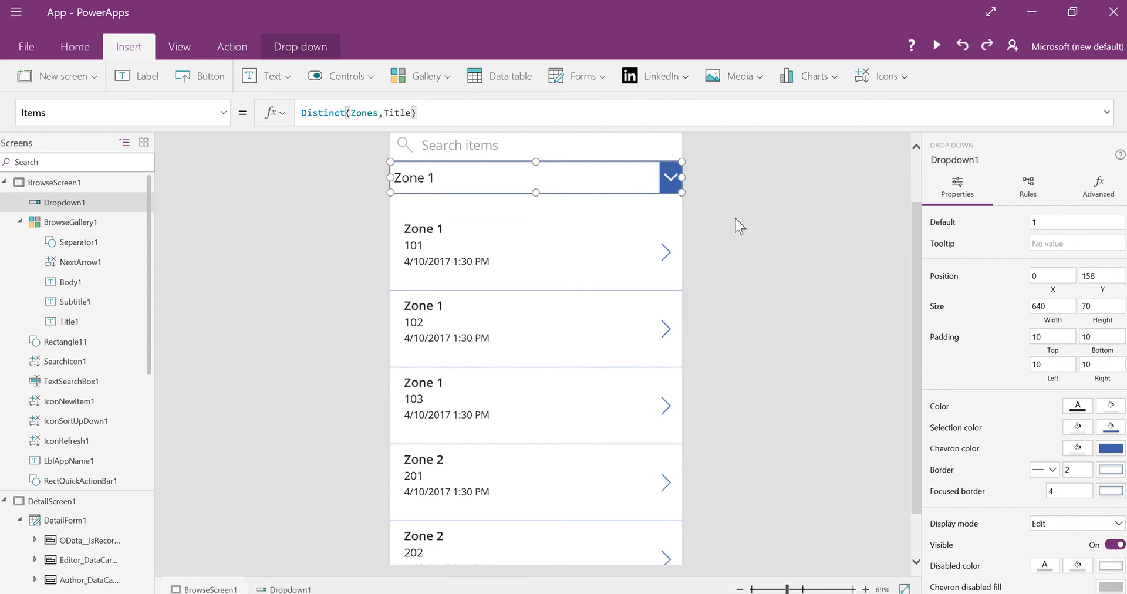